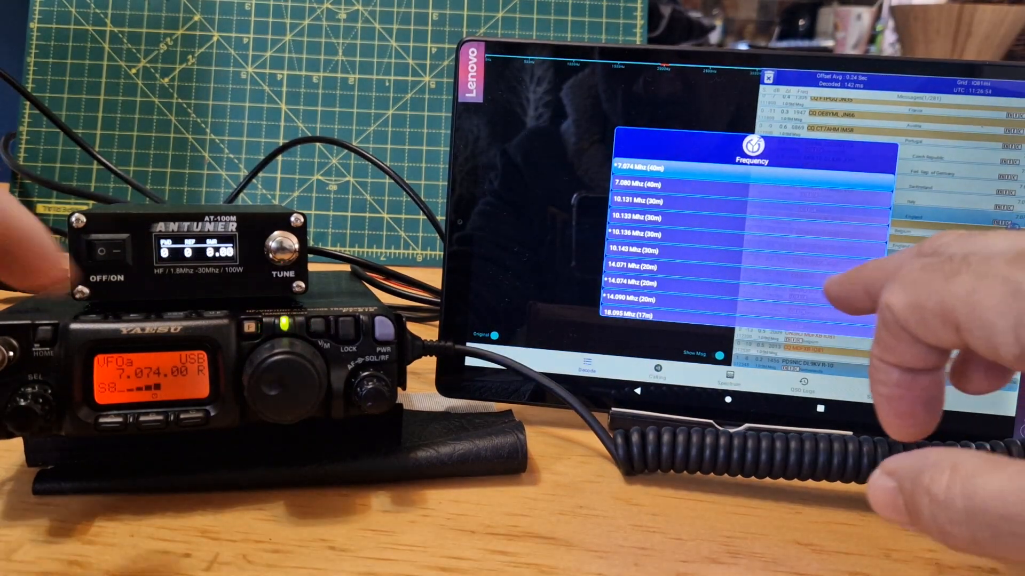
- Select 7.074 MHz (40 m) as the operating frequency so the Yaesu switches to digital mode
left_click(631, 162)
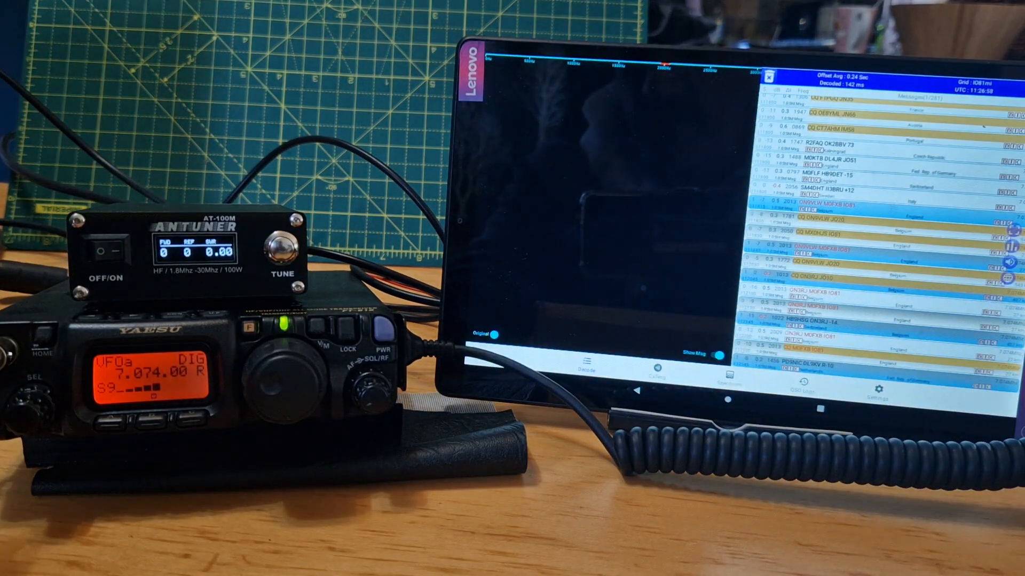